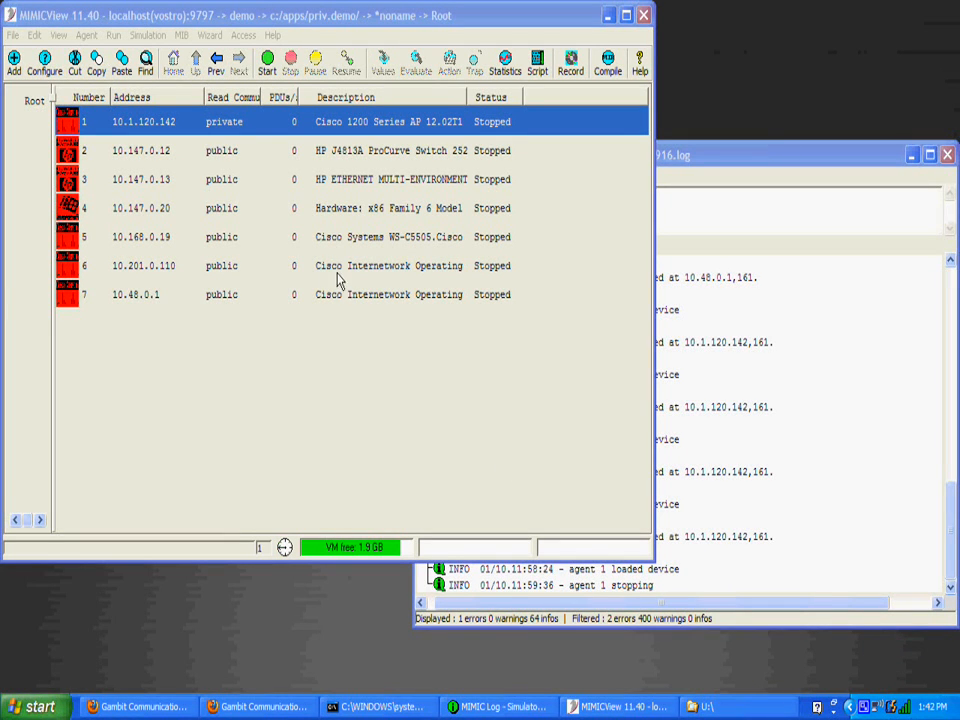
pyautogui.moveTo(144, 160)
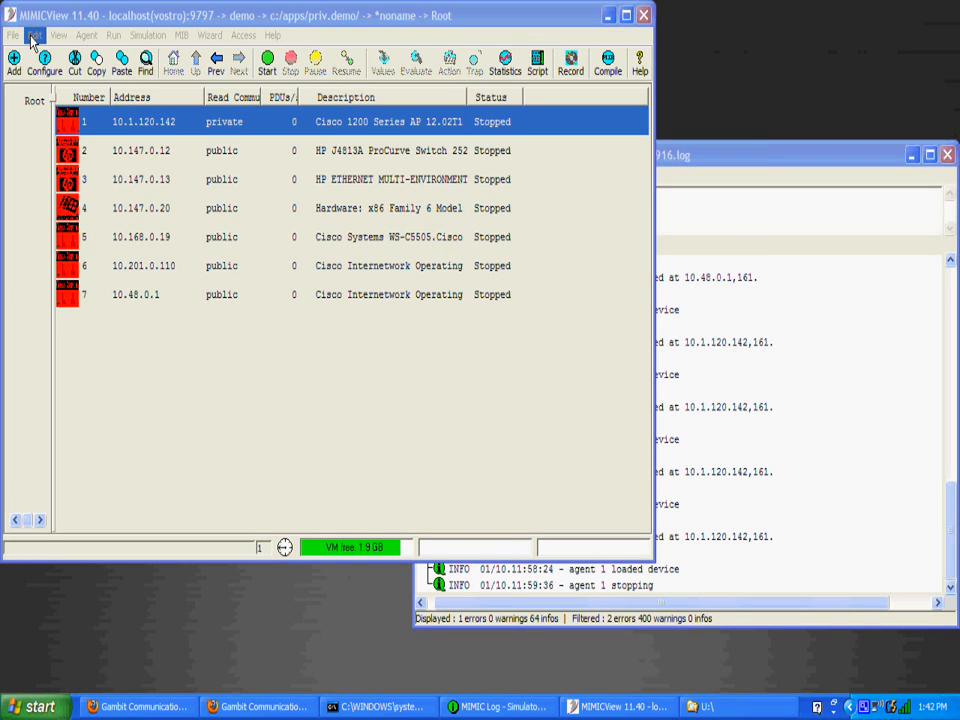
# Step: Begin a new agent via Edit > Add > Agent and enter IP address 10.0.0.8
pyautogui.click(32, 36)
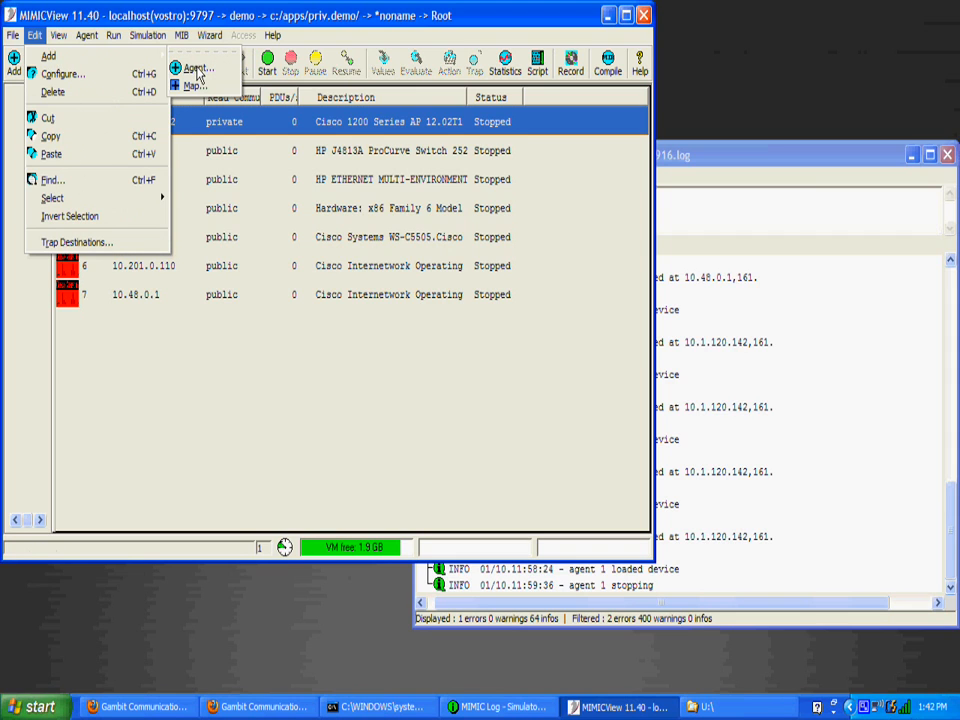
pyautogui.click(200, 68)
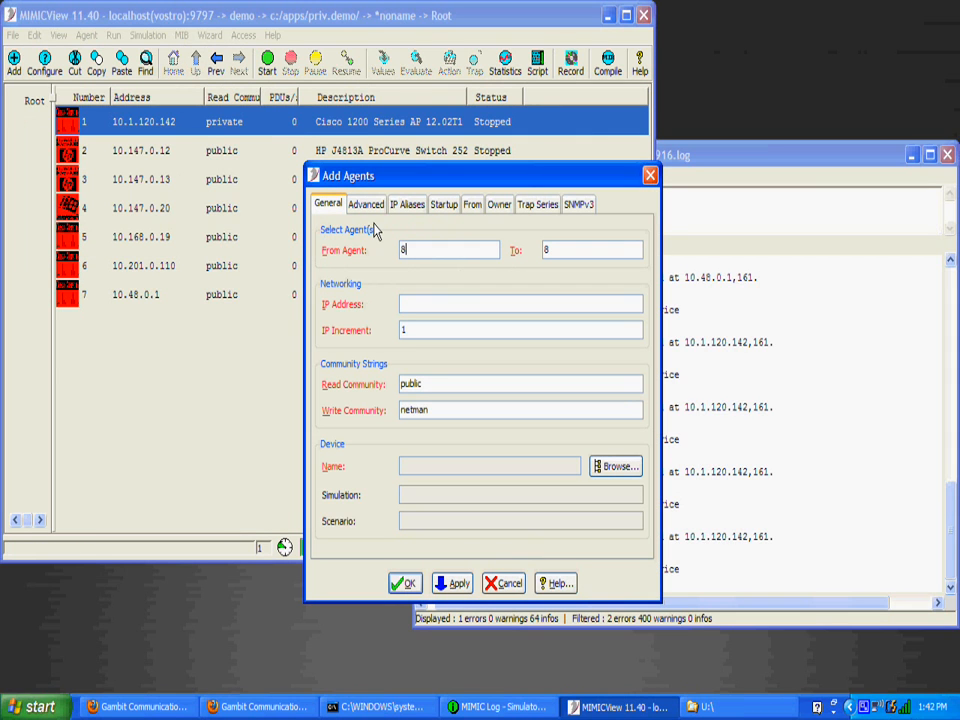
pyautogui.click(520, 304)
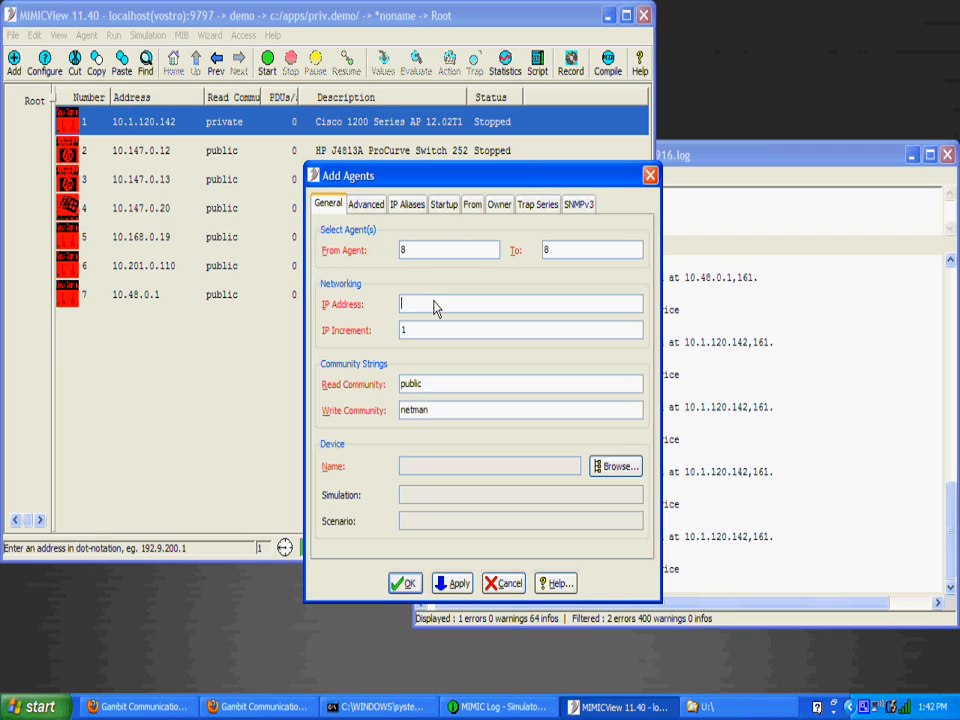
pyautogui.write('10.0.0.')
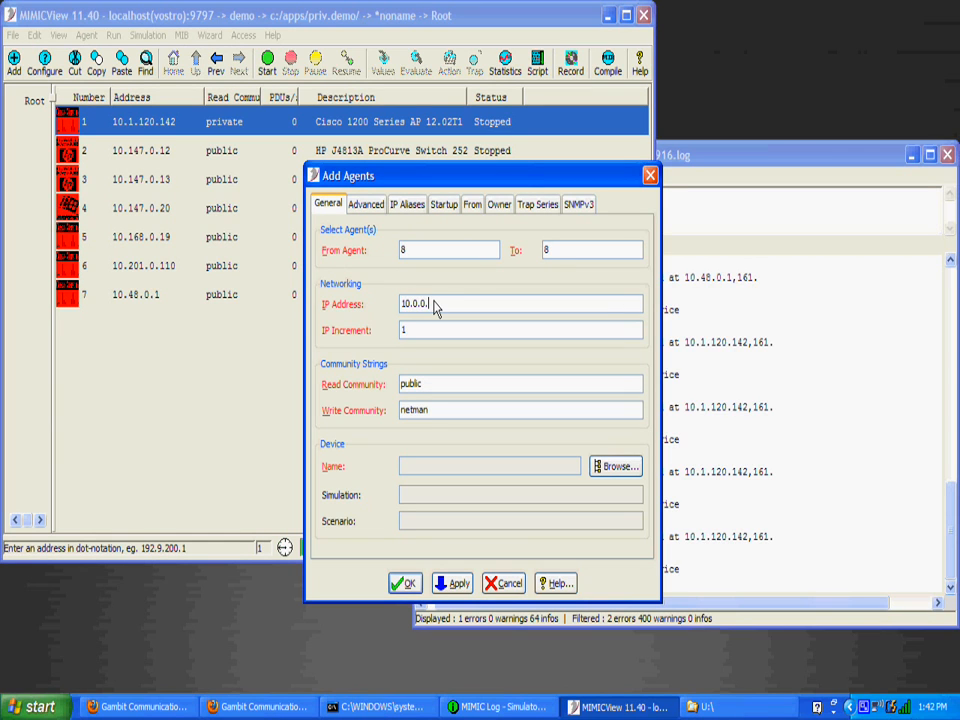
pyautogui.write('8')
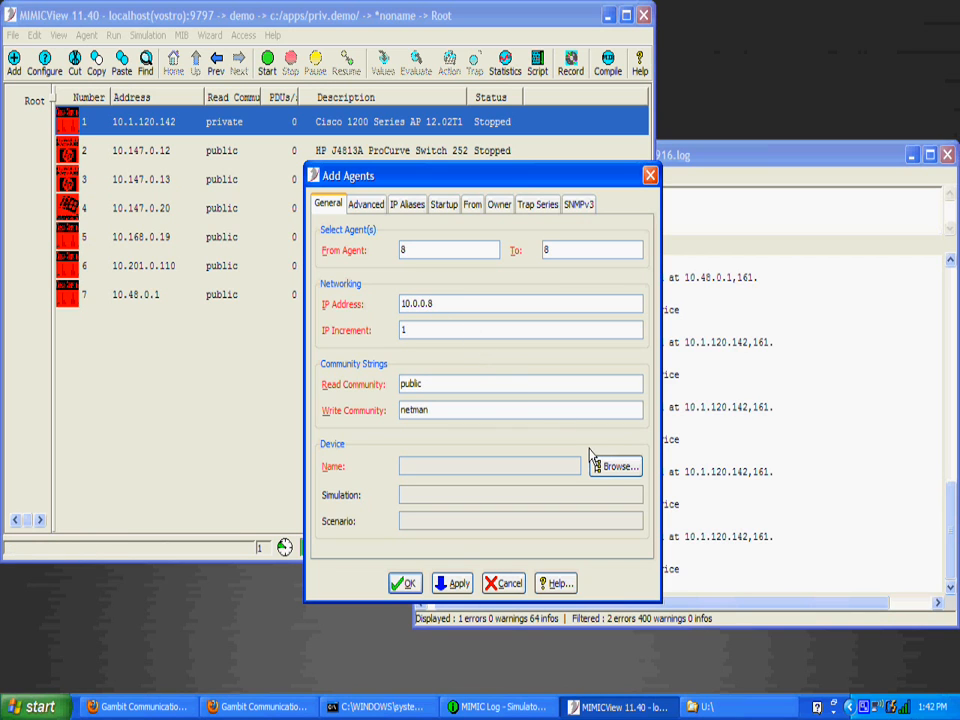
# Step: Browse all device categories and assign the Cisco 1200 Series AP 12.02T1 simulation
pyautogui.click(616, 466)
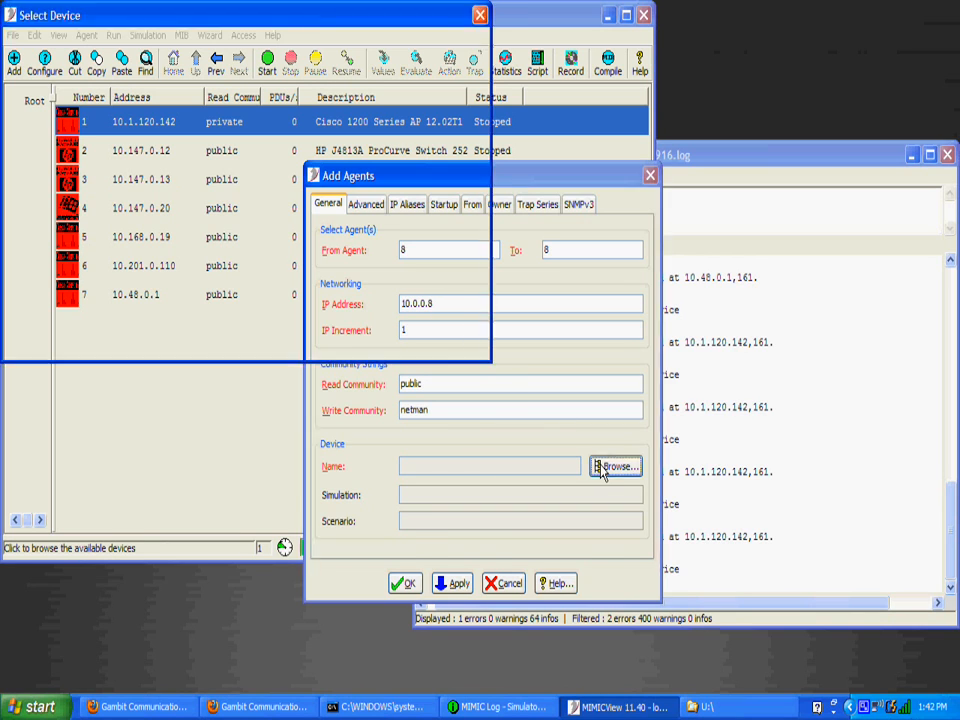
pyautogui.click(616, 466)
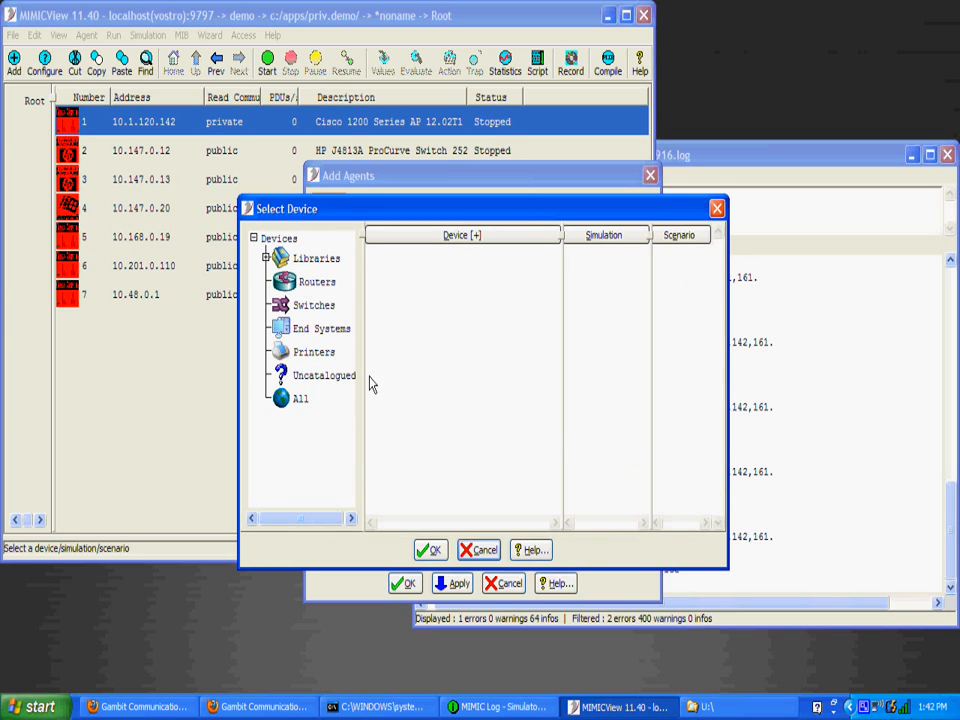
pyautogui.click(324, 376)
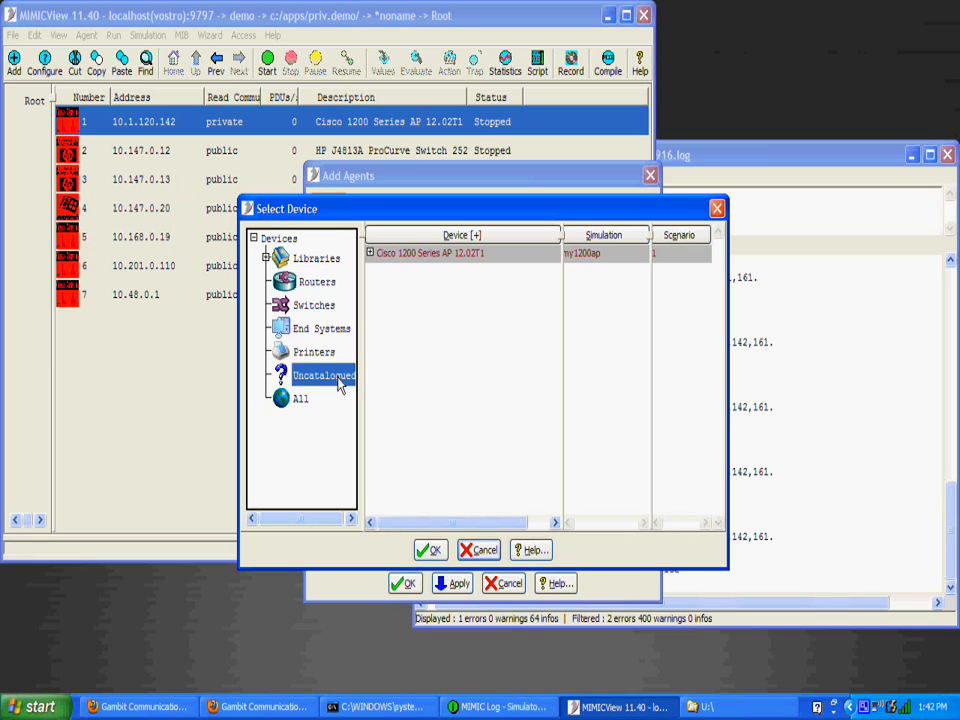
pyautogui.moveTo(310, 404)
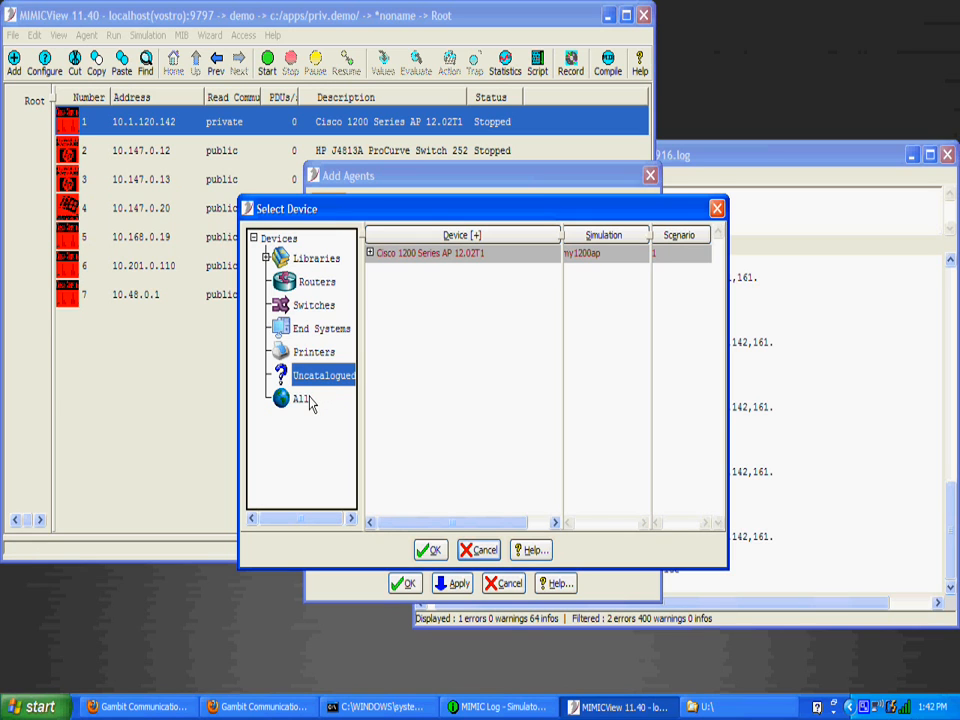
pyautogui.click(300, 398)
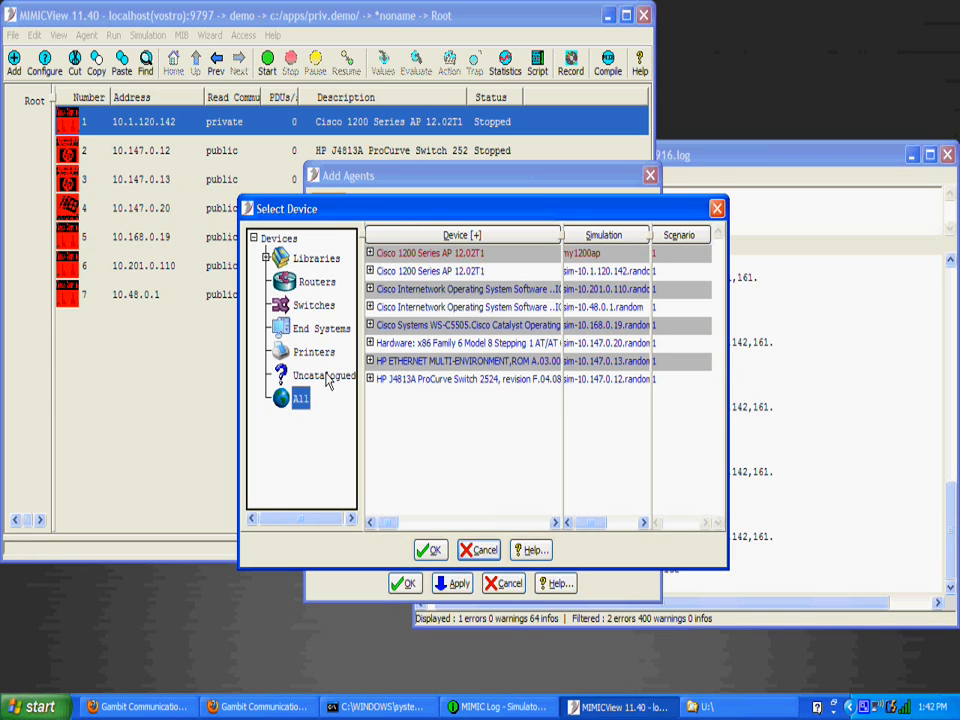
pyautogui.click(430, 252)
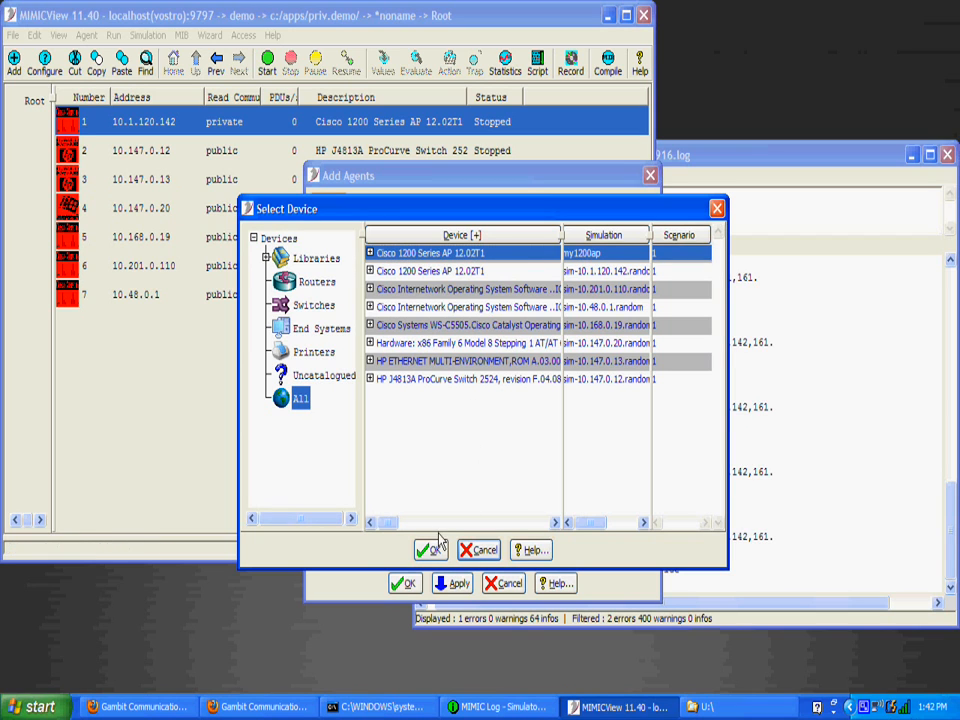
pyautogui.click(424, 548)
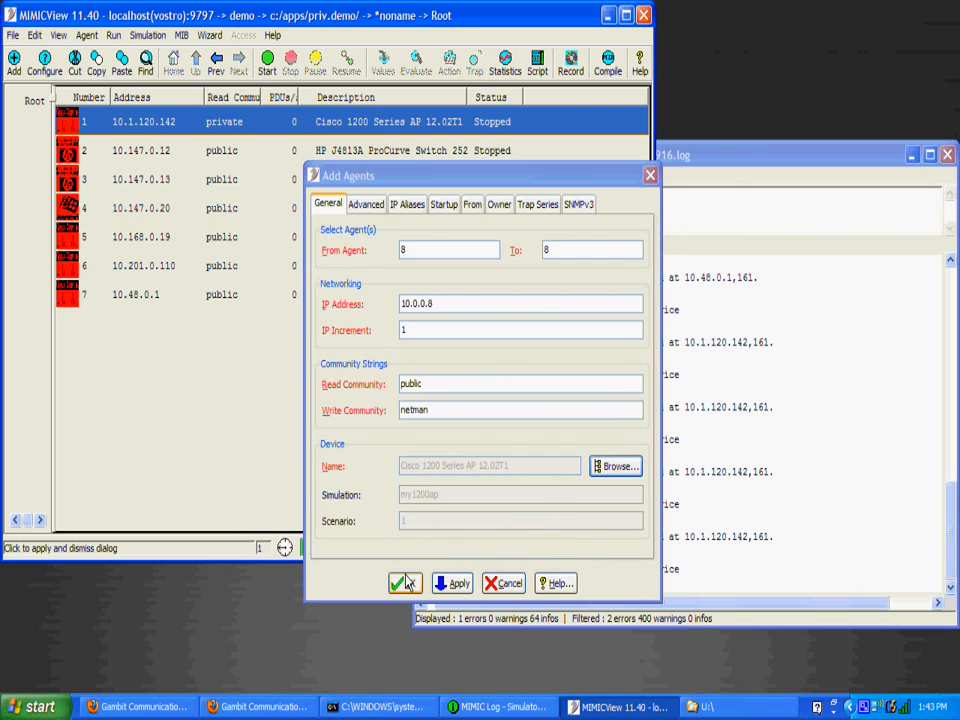
# Step: Confirm adding agent 8 at 10.0.0.8, then start it from its right-click menu
pyautogui.click(432, 584)
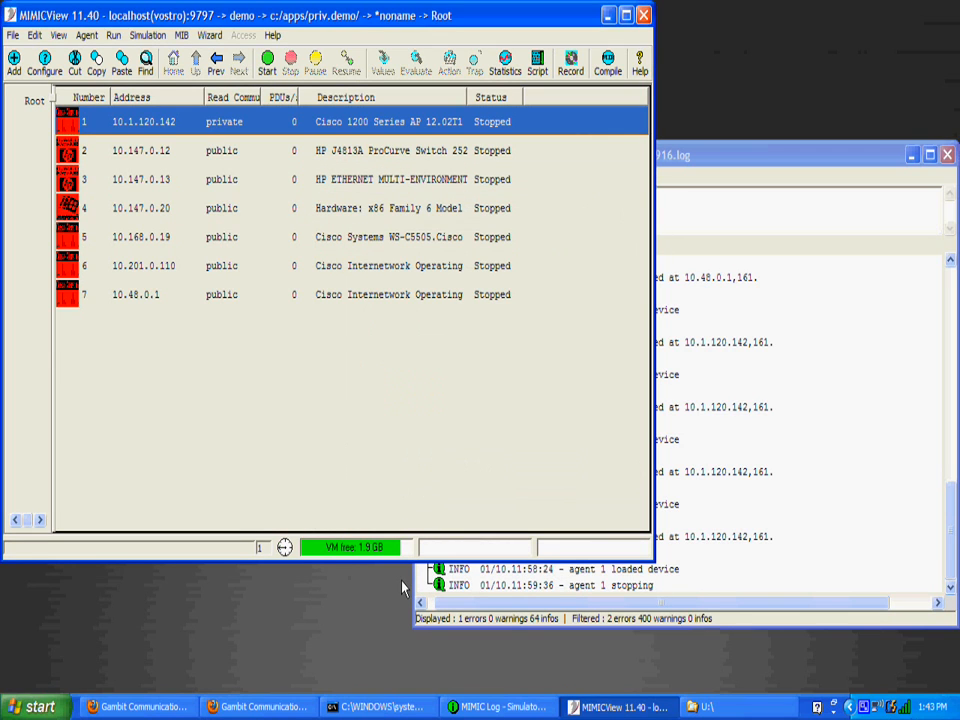
pyautogui.moveTo(312, 452)
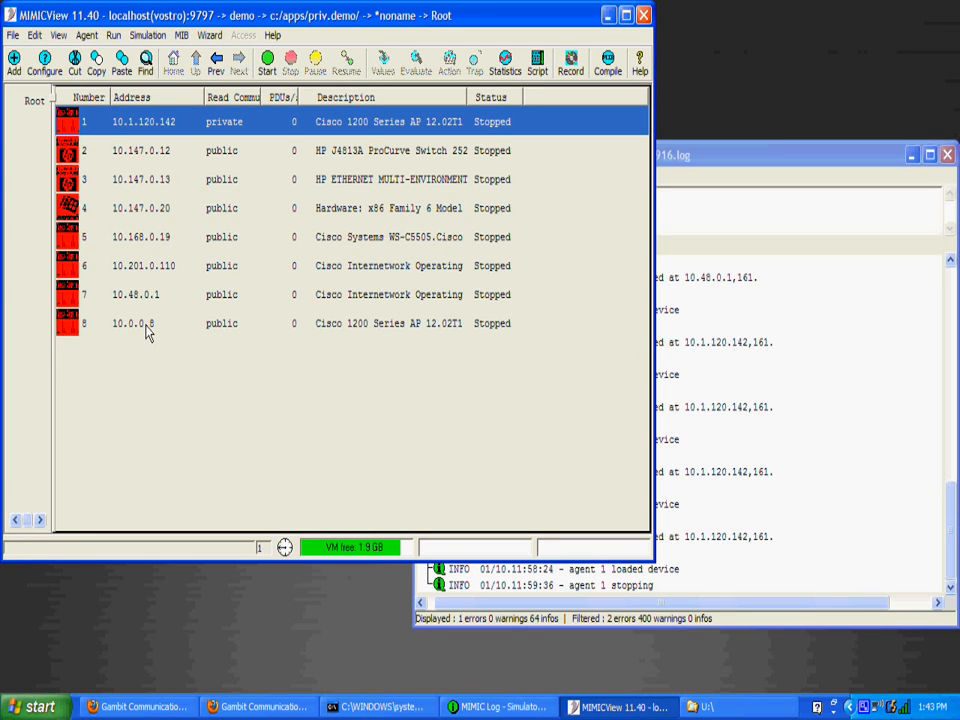
pyautogui.rightClick(144, 324)
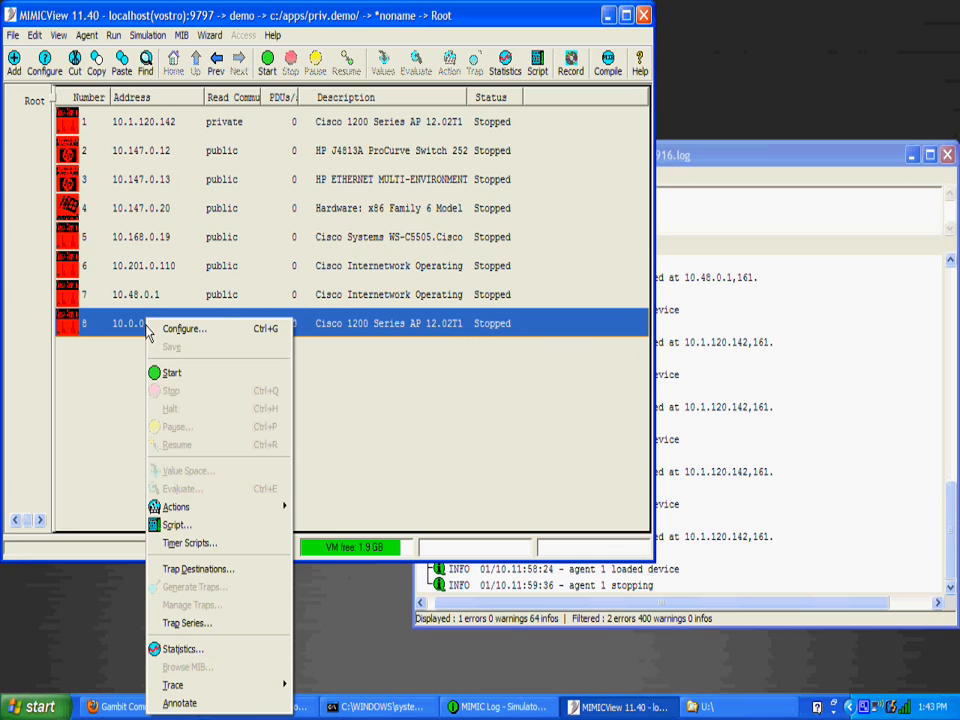
pyautogui.click(172, 372)
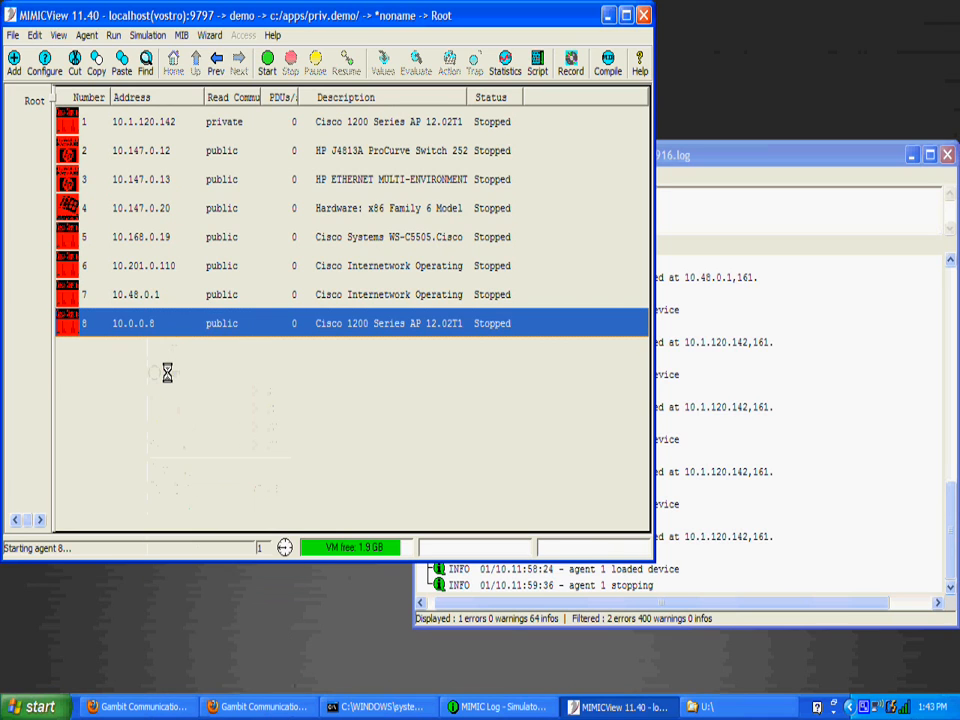